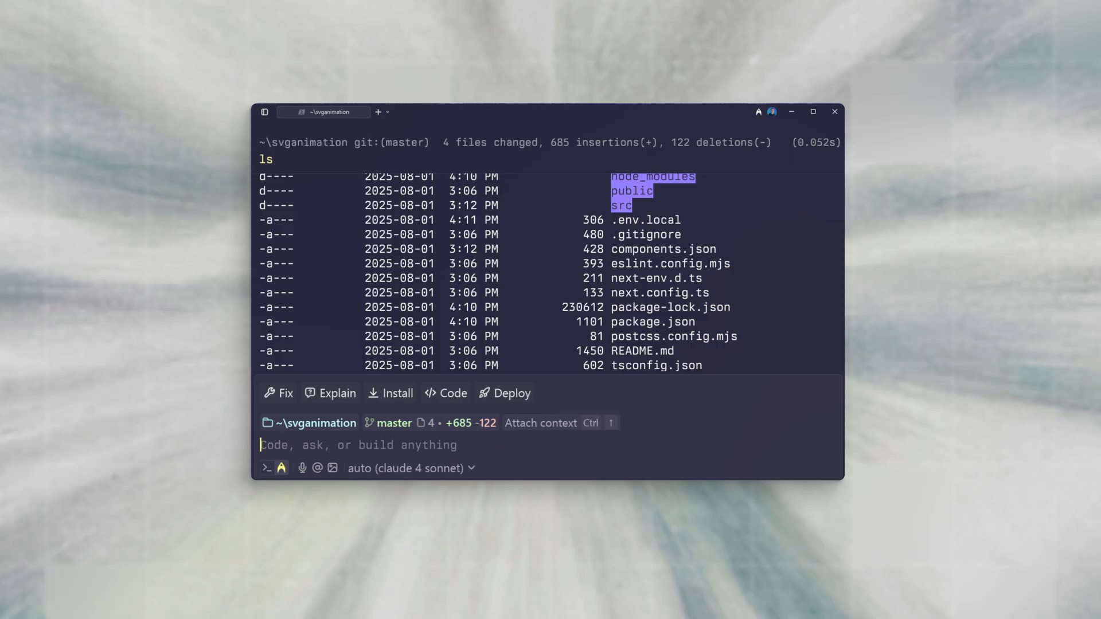
- Ask the agent to 'Create a dockerfile', then review the detailed production-ready Docker setup prompt
text(Create a dockerfile)
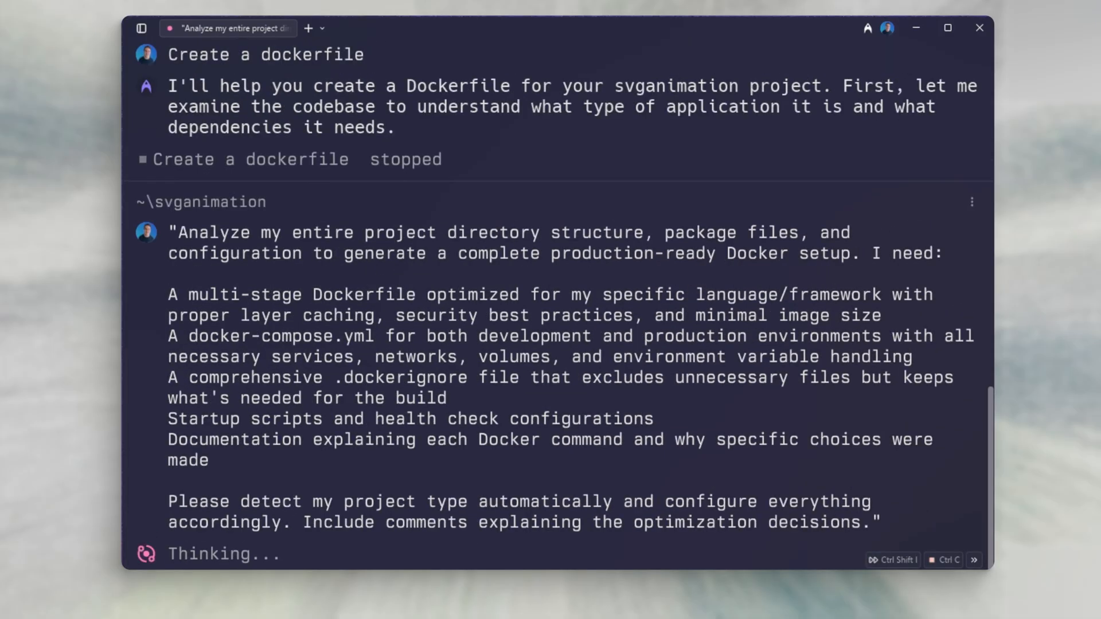
scroll(down, 3)
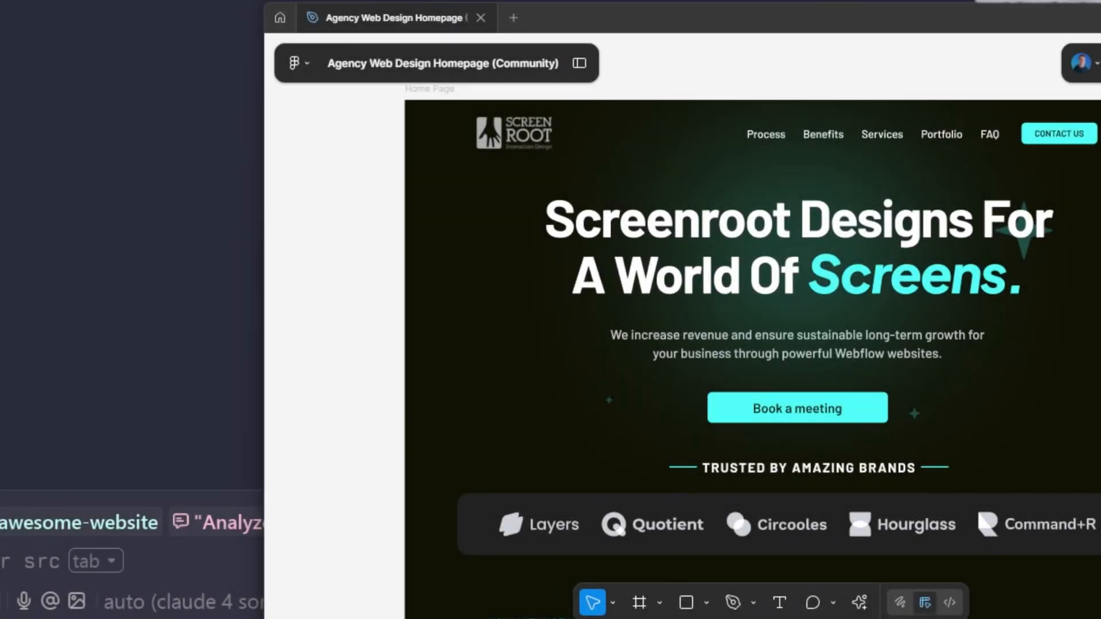
scroll(down, 3)
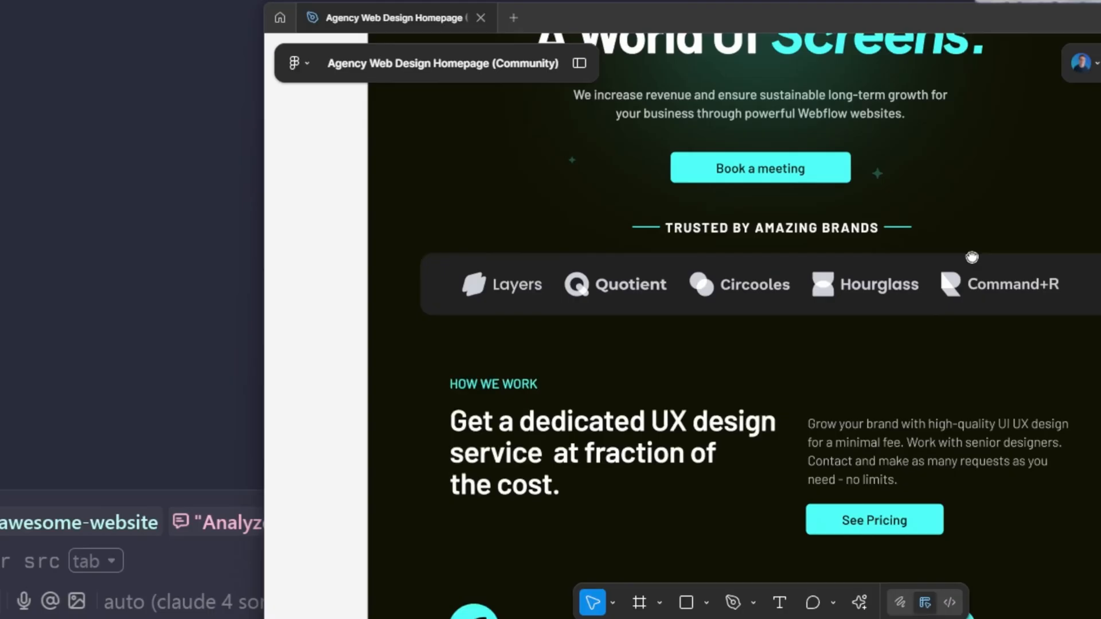
scroll(down, 3)
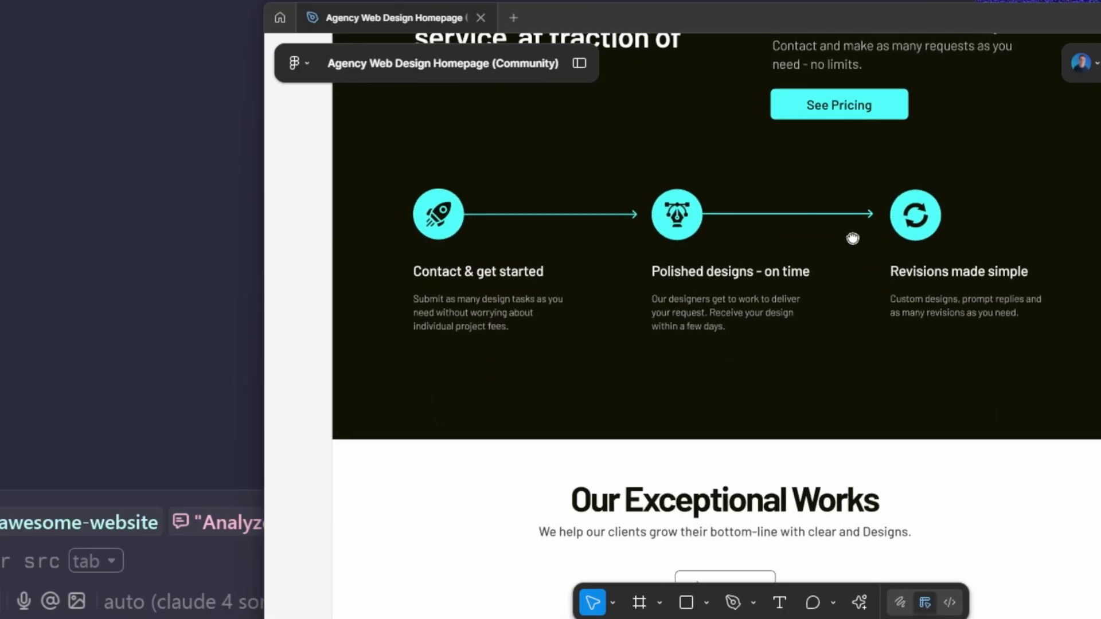
scroll(down, 3)
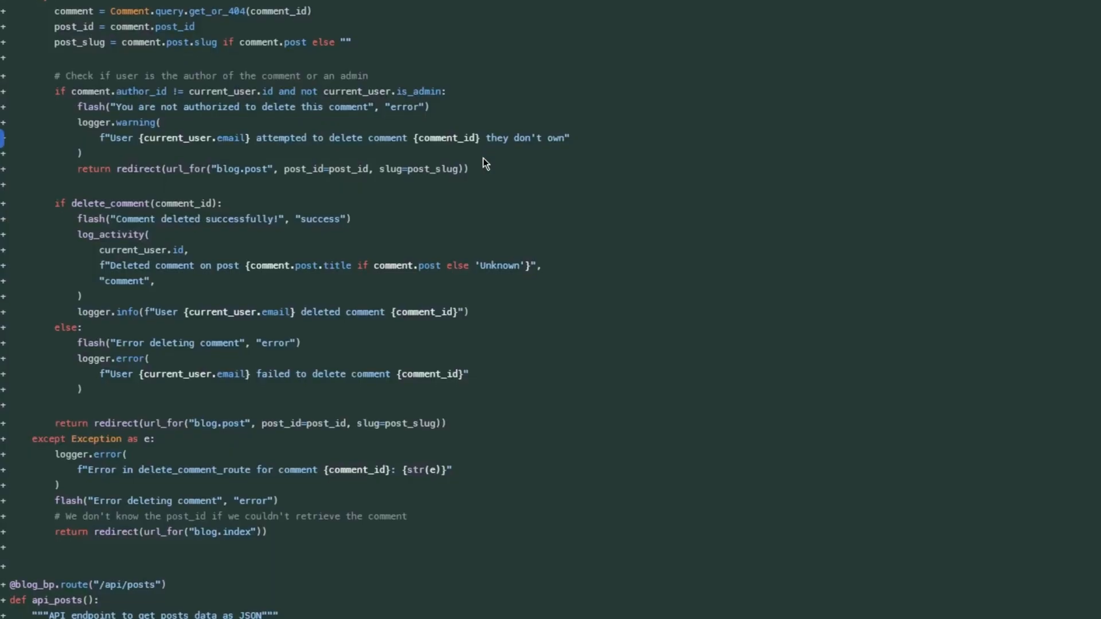
- Scroll through the agent's git status and remote checks for the pr-demo review
scroll(down, 3)
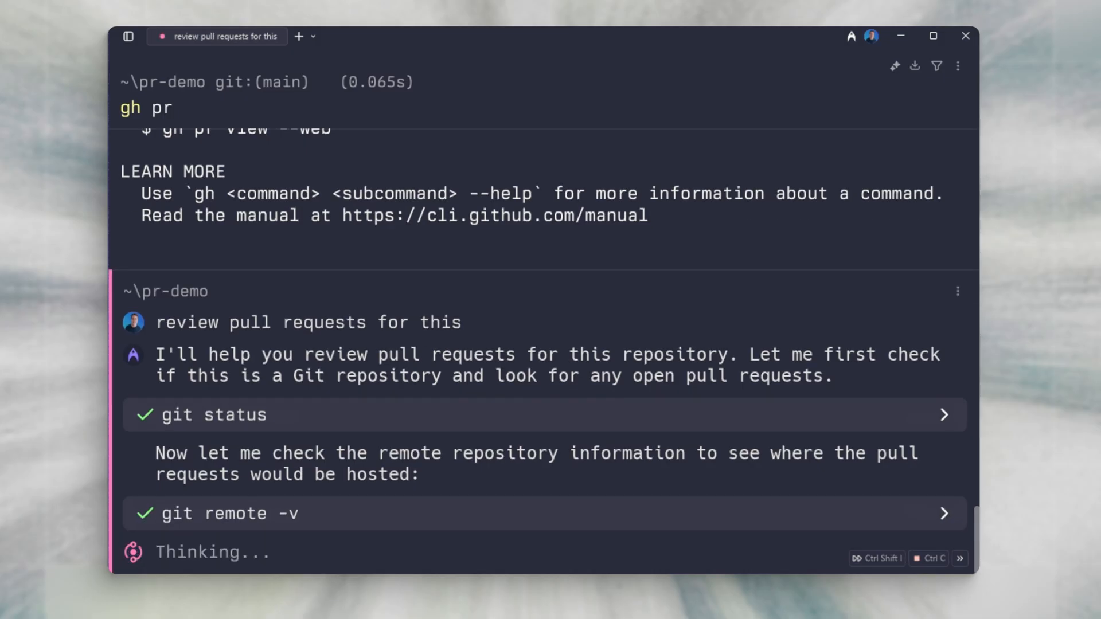
scroll(down, 3)
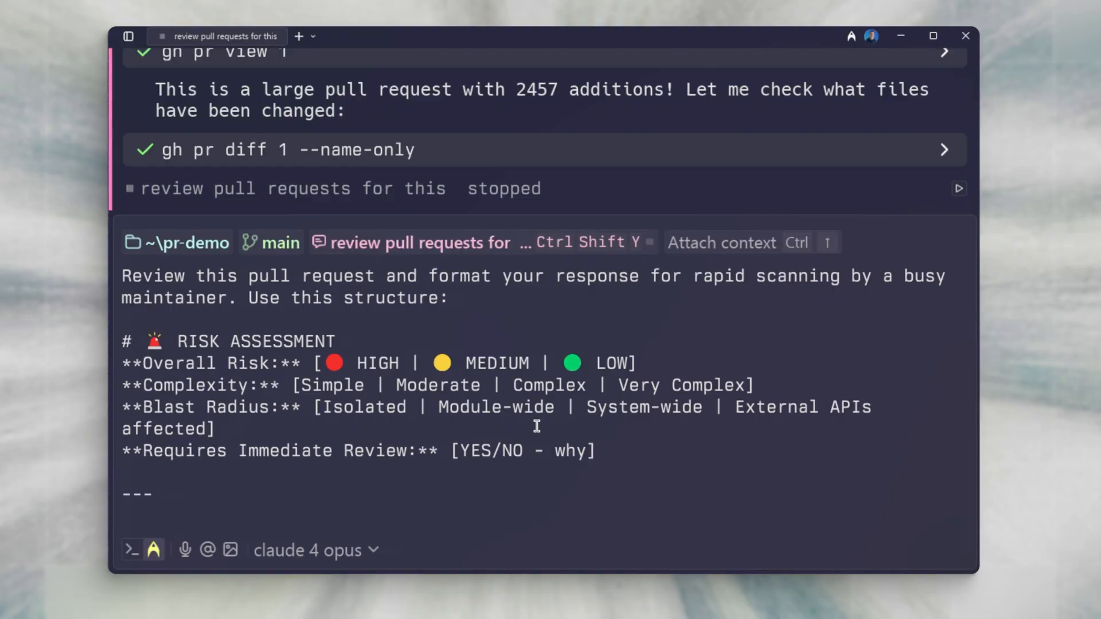
mouse_move(825, 363)
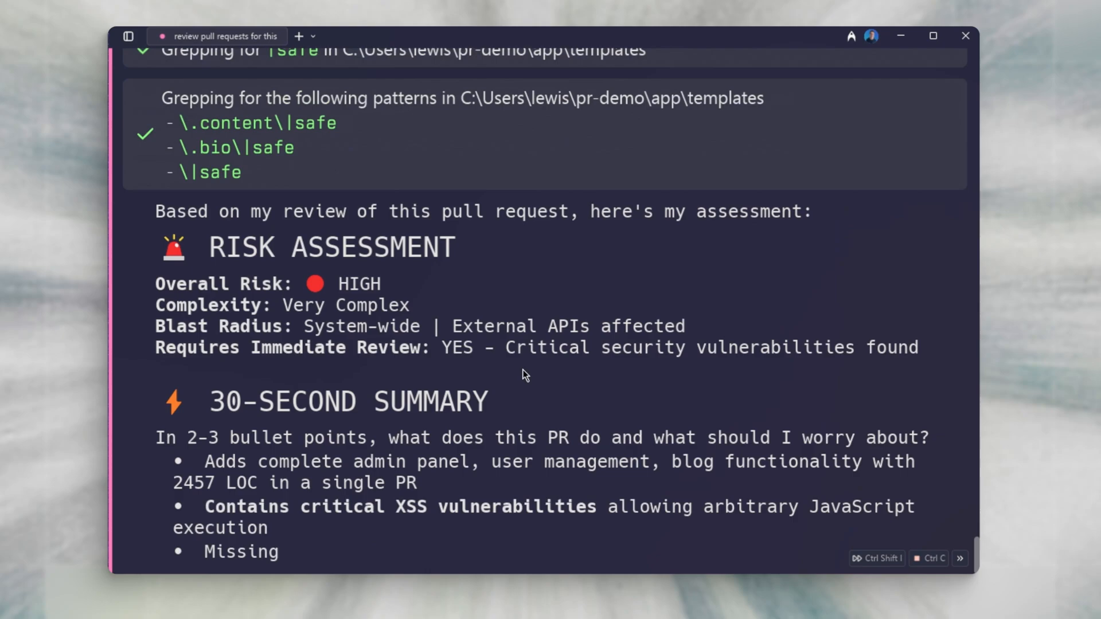
- Scroll through the review: HIGH risk, XSS/CSRF blockers, concerns, suggestions, good patterns, coverage
scroll(down, 3)
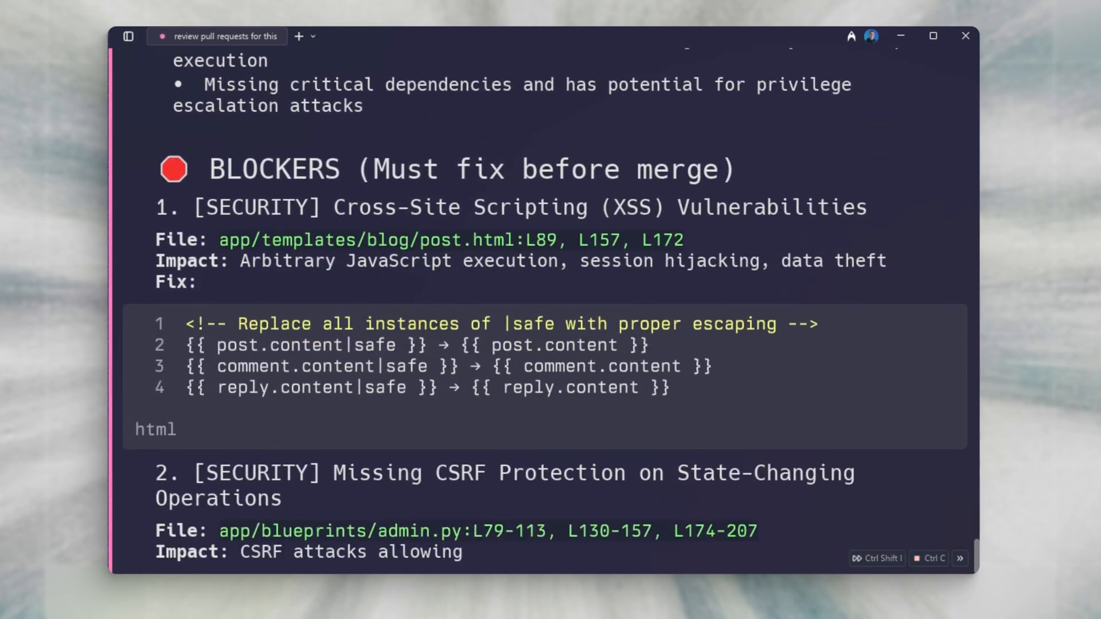
scroll(down, 3)
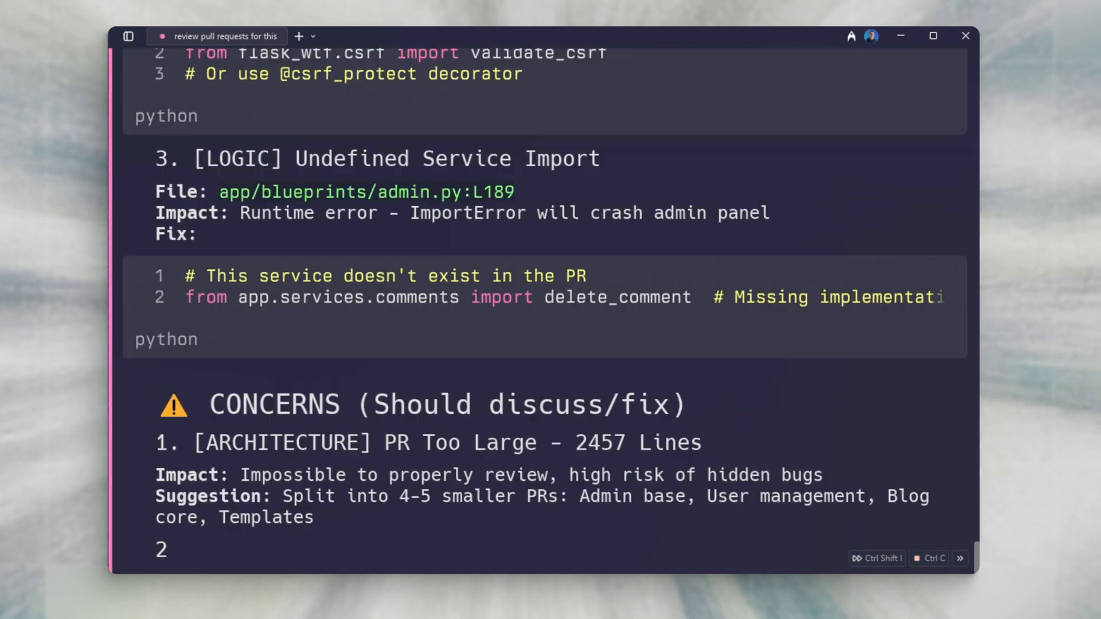
scroll(down, 3)
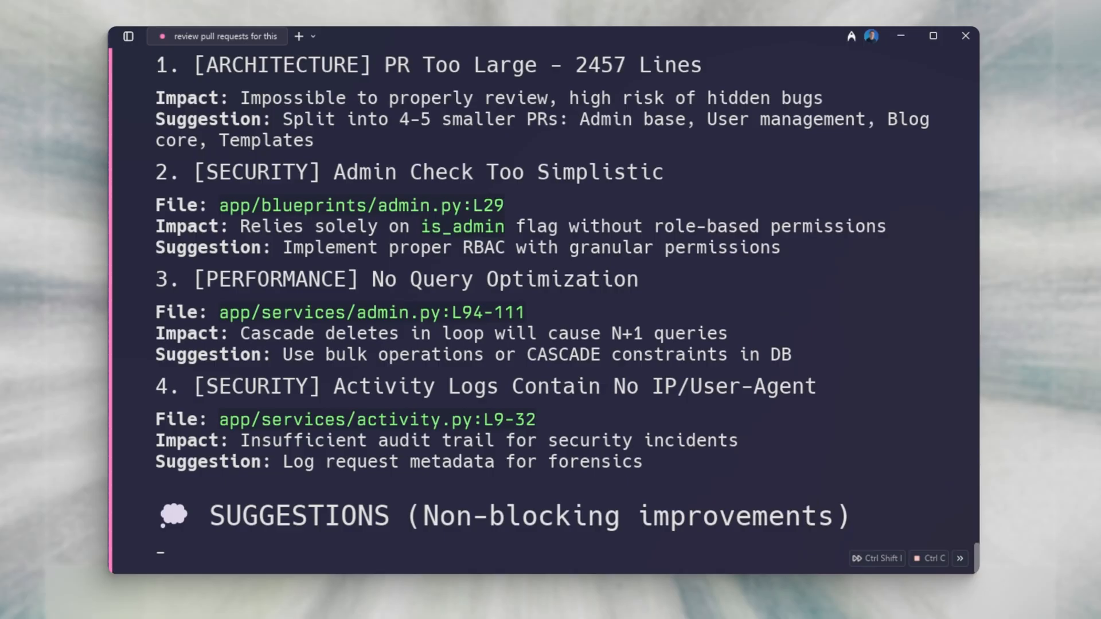
scroll(down, 3)
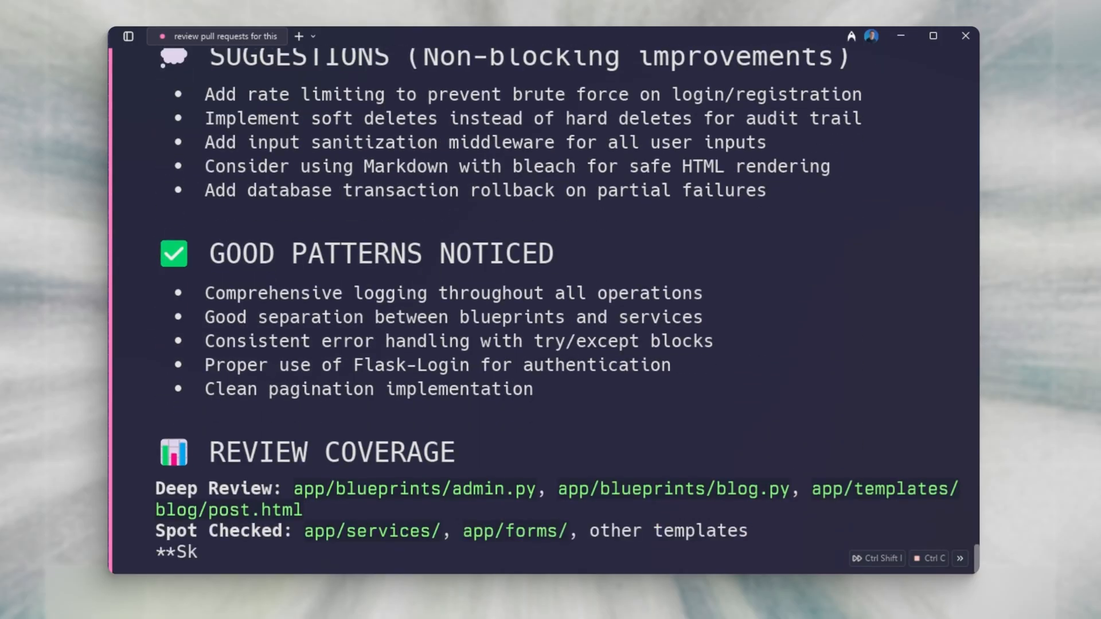
scroll(down, 3)
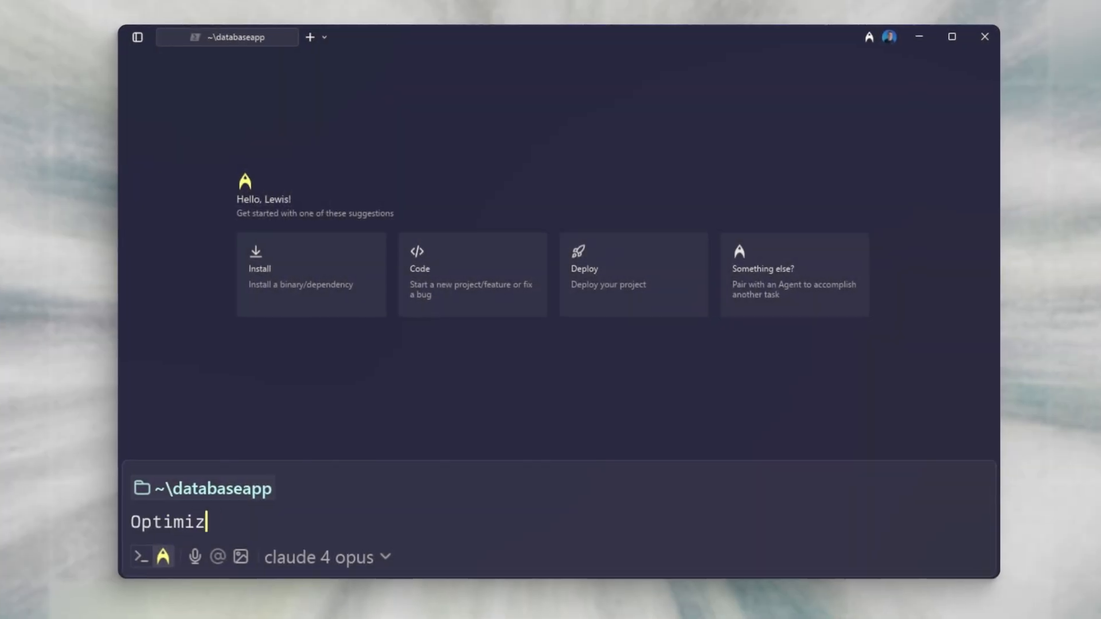
- Enter 'Optimize this database query:' in the databaseapp agent input
text(e this datab)
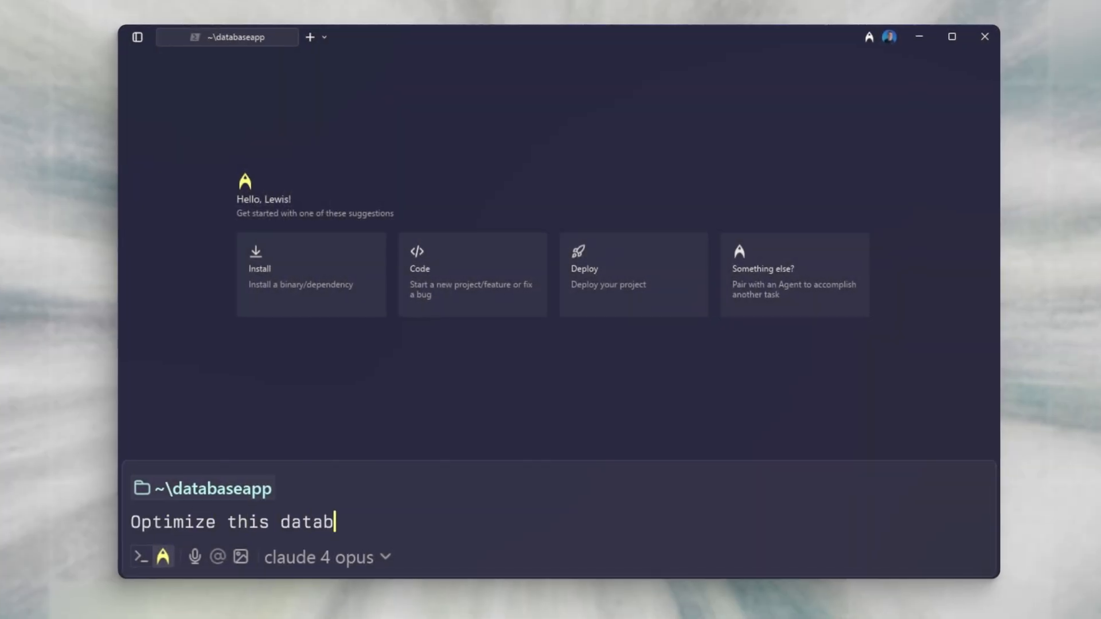
text(ase)
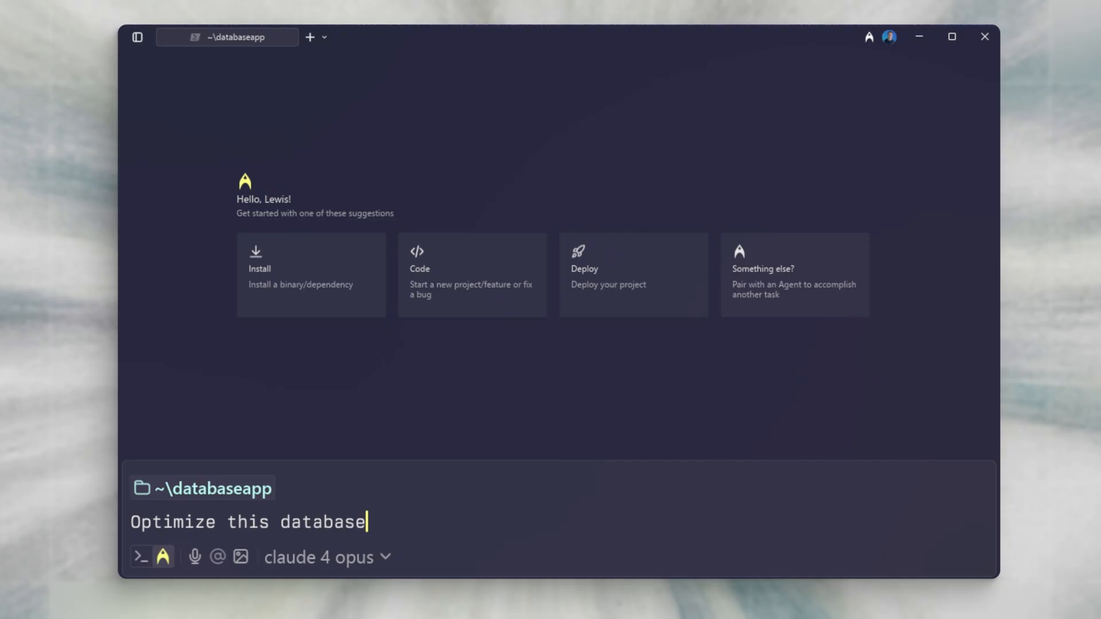
text(qu)
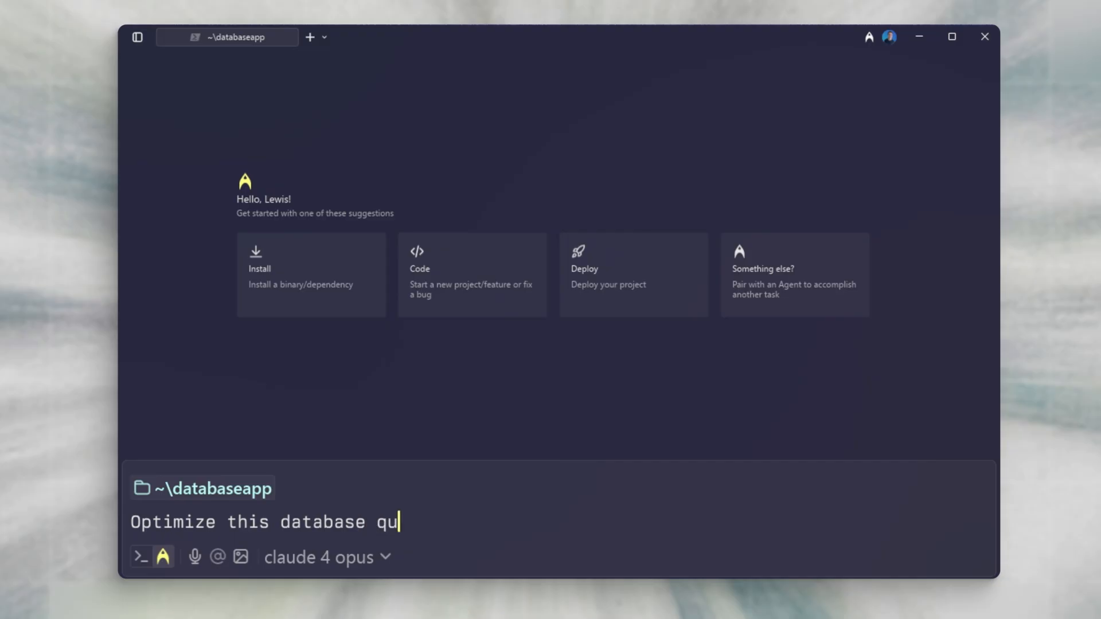
text(ery)
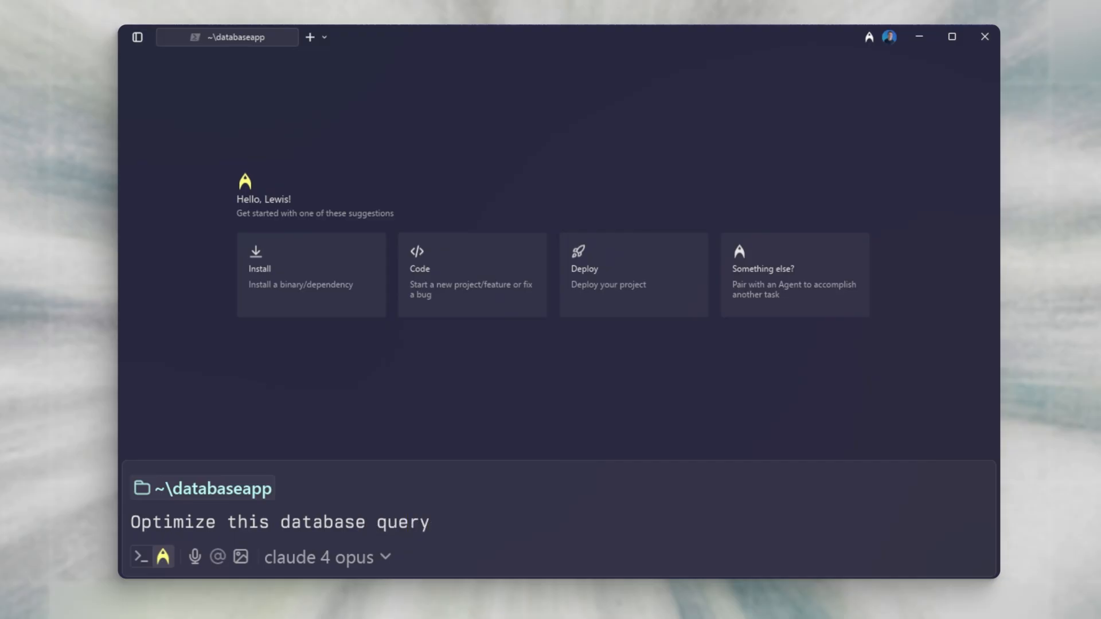
text(:)
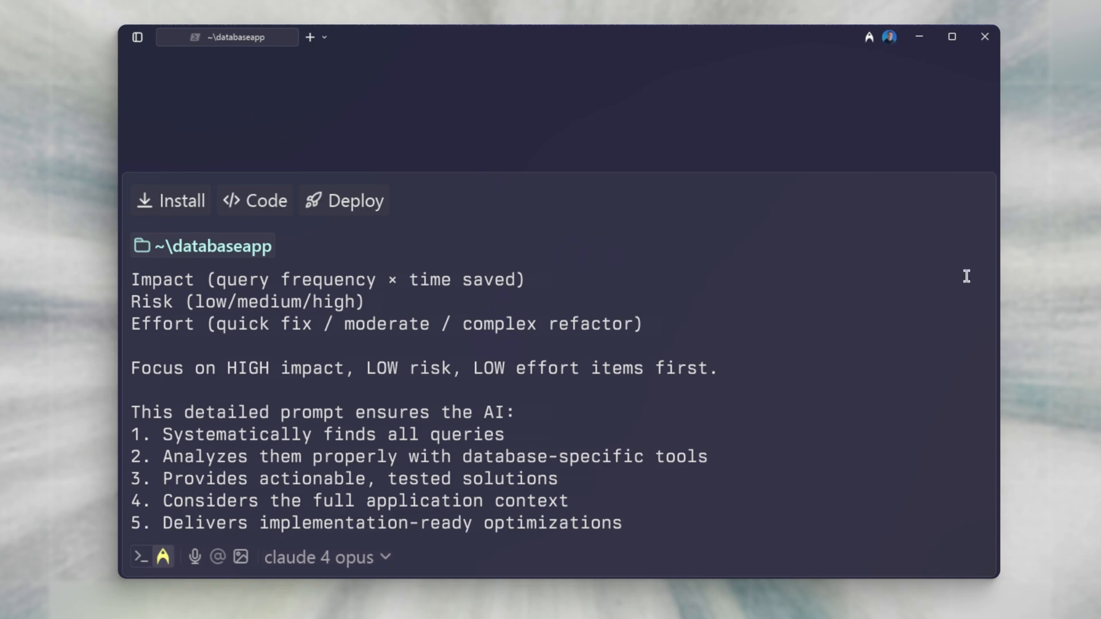
mouse_move(818, 407)
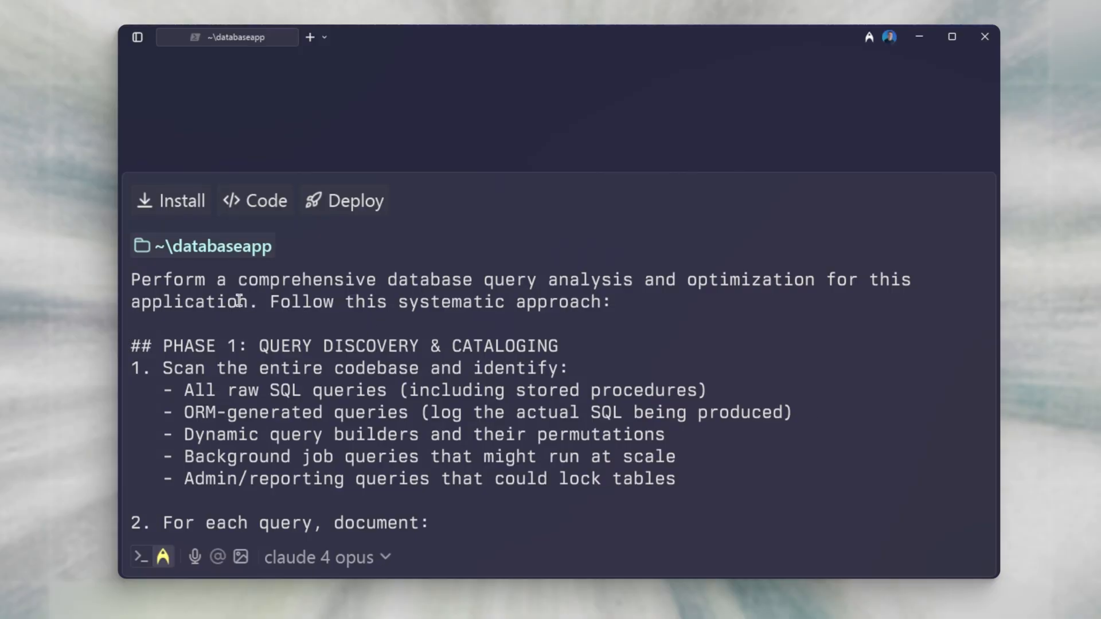
- Choose the agent model for the optimization prompt and review the resulting priority table
scroll(down, 3)
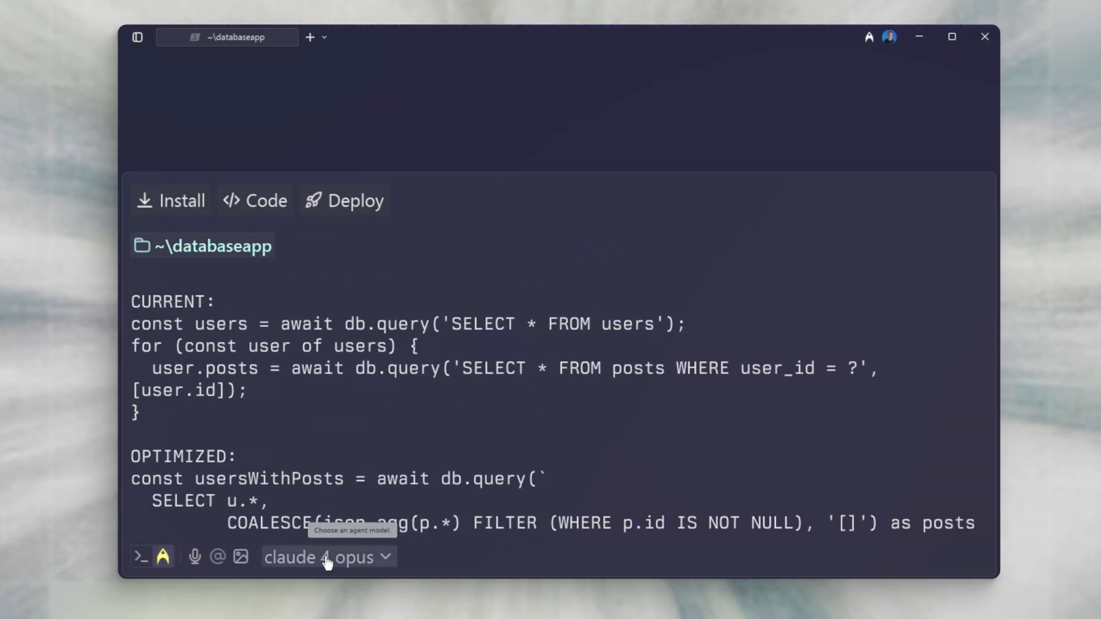
click(327, 558)
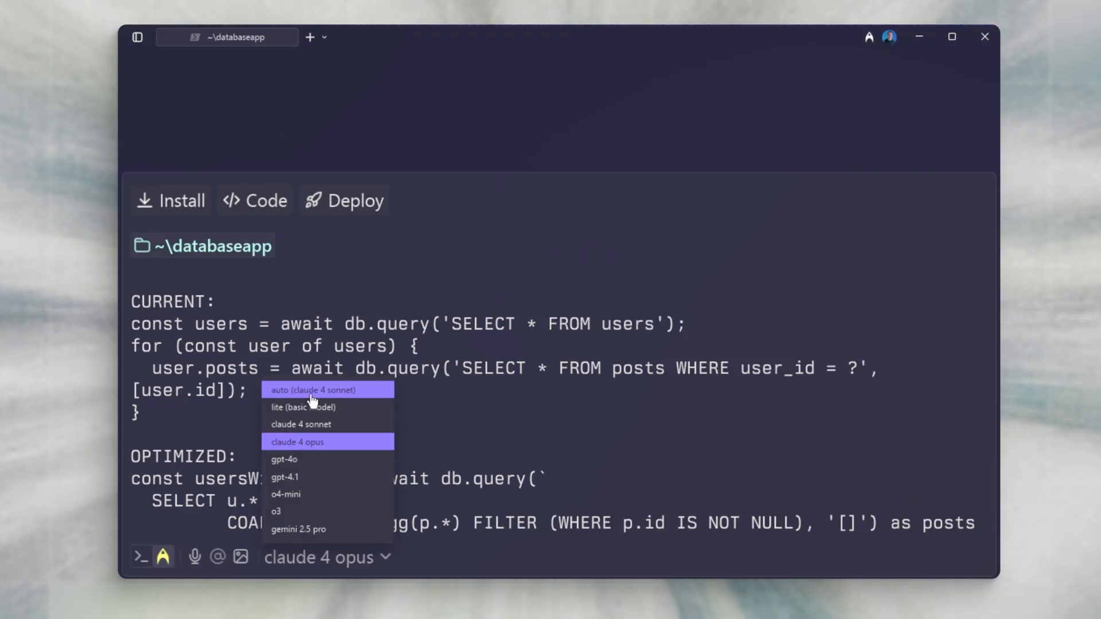
click(315, 389)
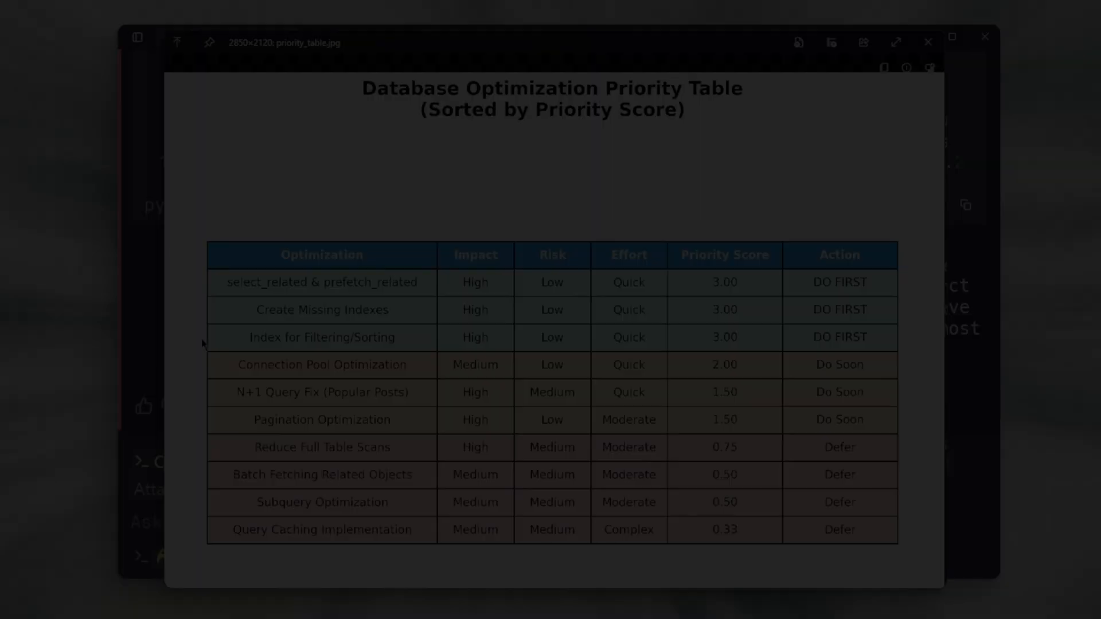
text(Cr)
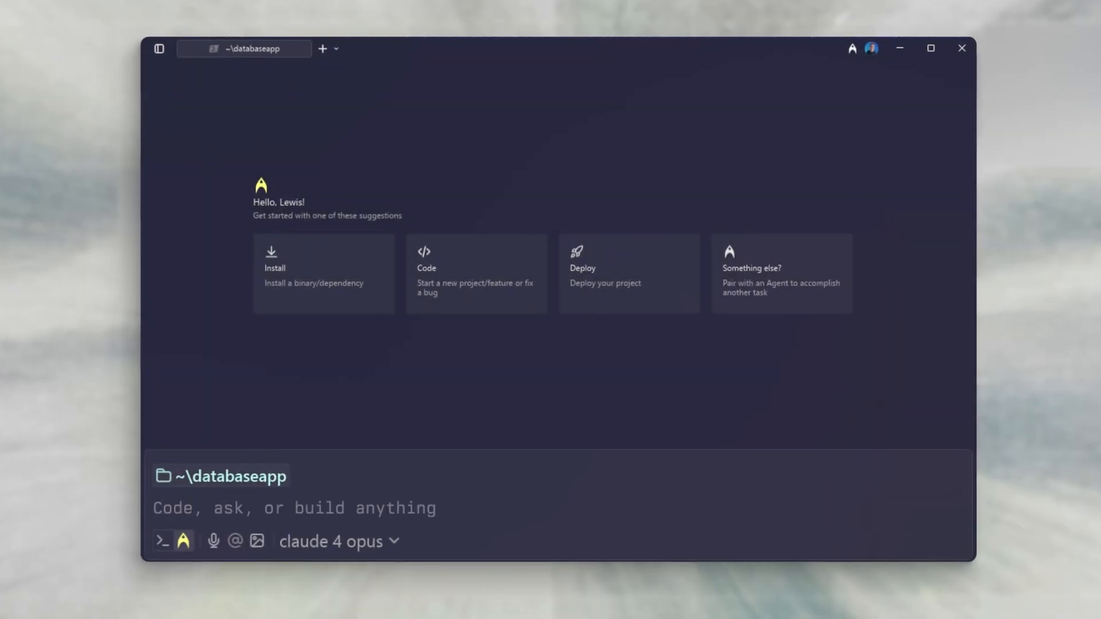
- Submit 'Create tests for my API' with the detailed coverage and security testing prompt
text(Create)
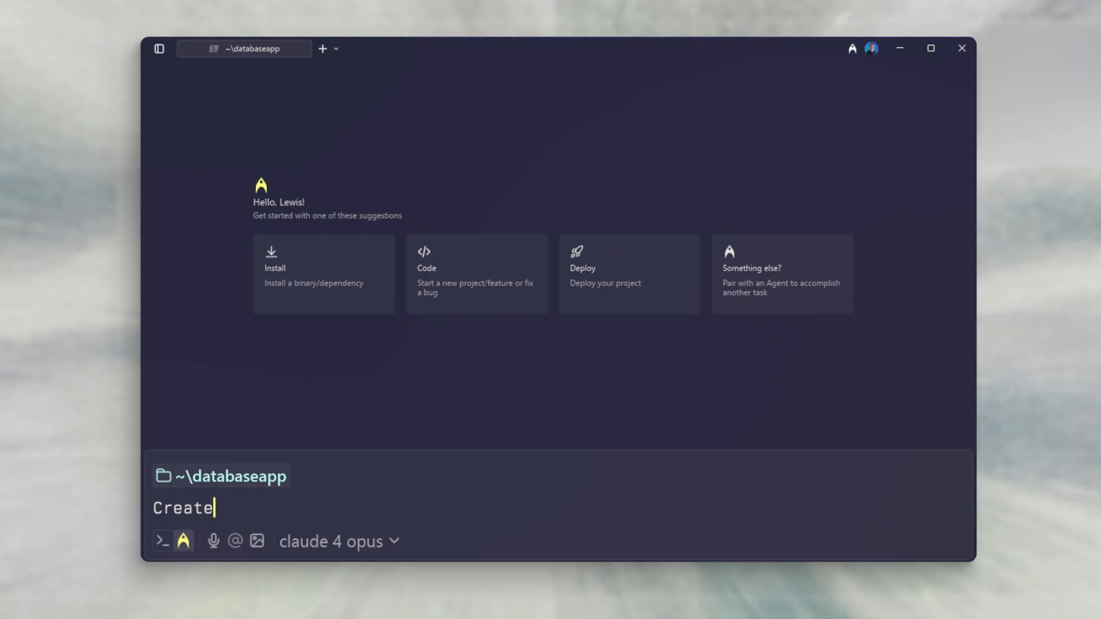
text(tests for m)
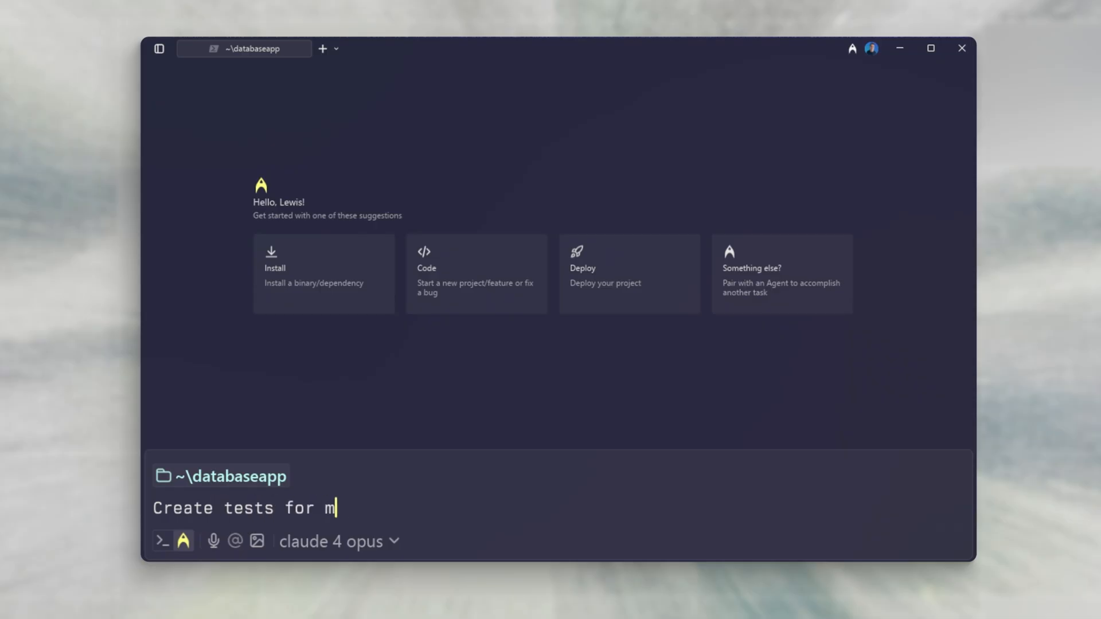
text(y API endpoint, c)
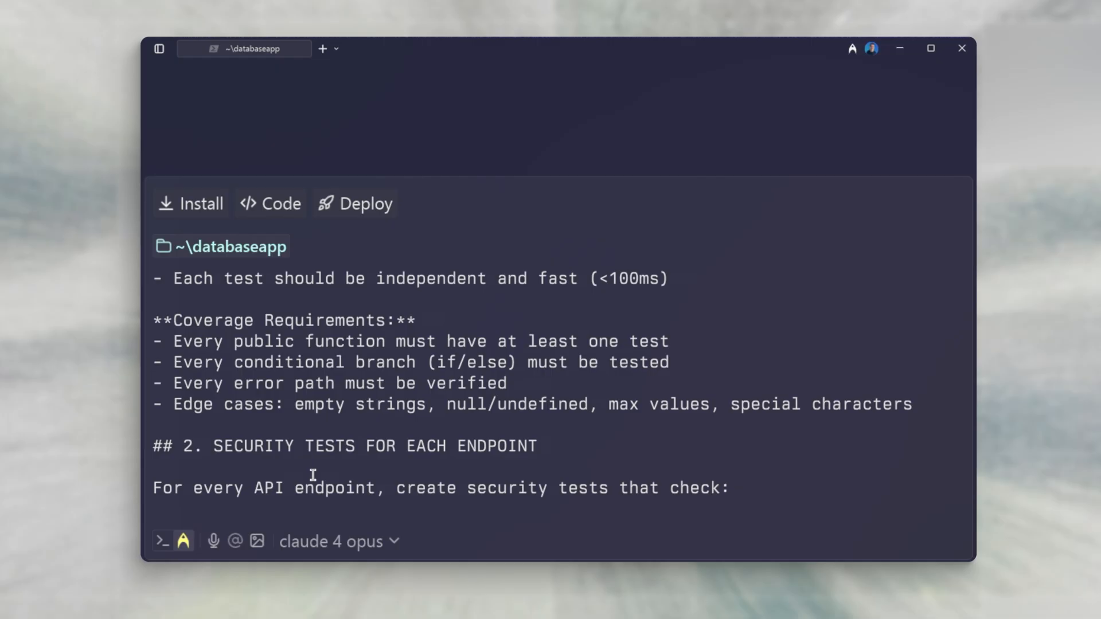
scroll(down, 3)
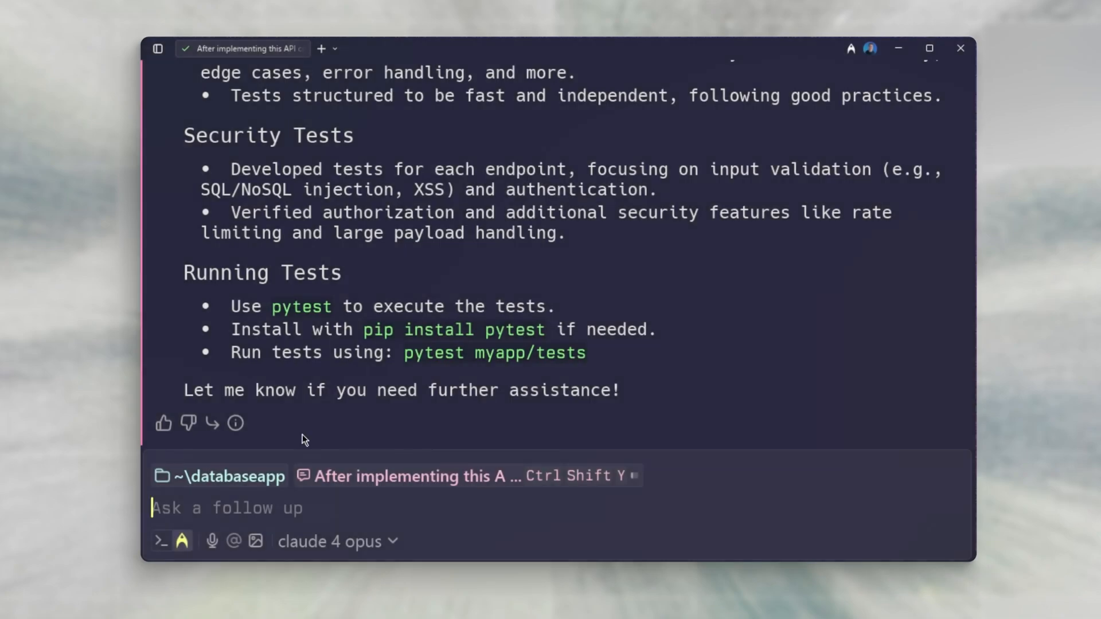
- Add a rule 'Run tests after writing' telling the agent to run pytest to validate inserted code
click(157, 48)
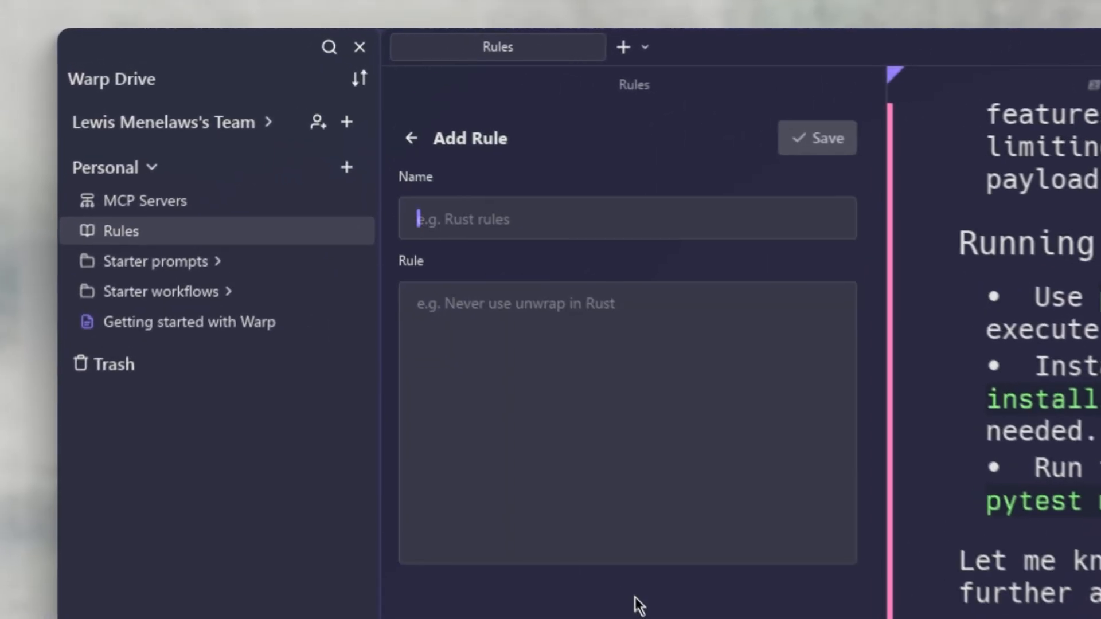
text(Run tests after writing)
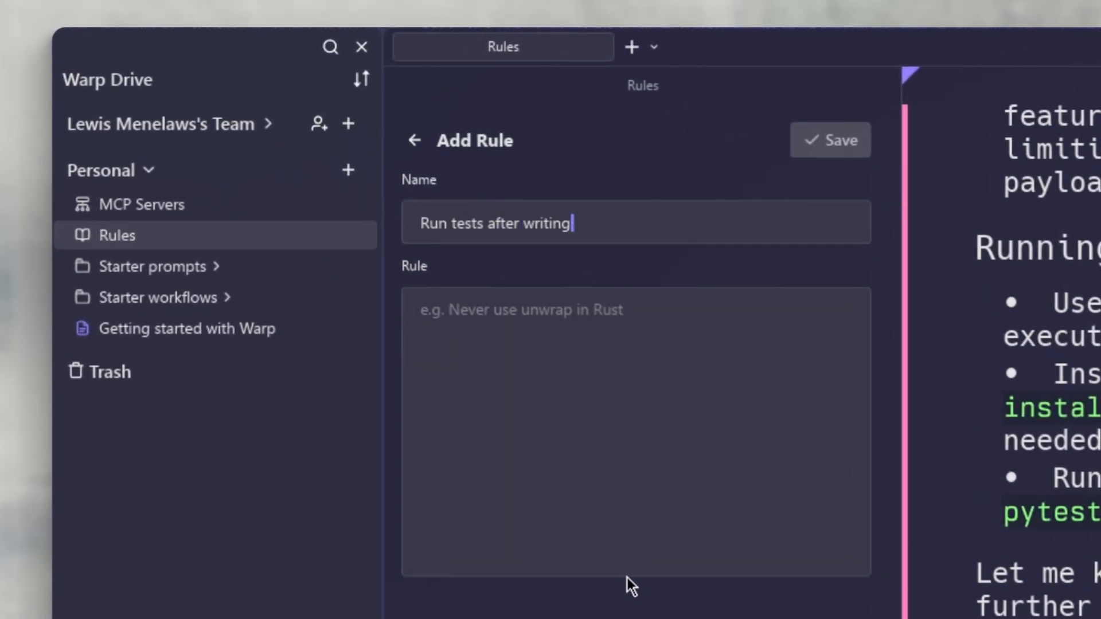
text(run pytest ma to validate if the code you inserted works)
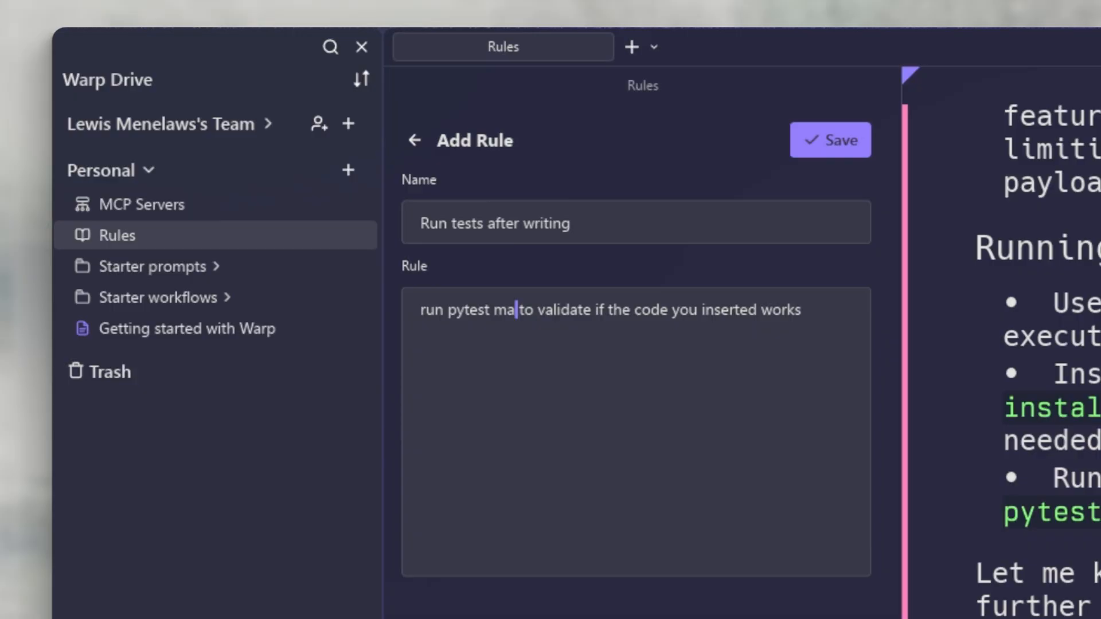